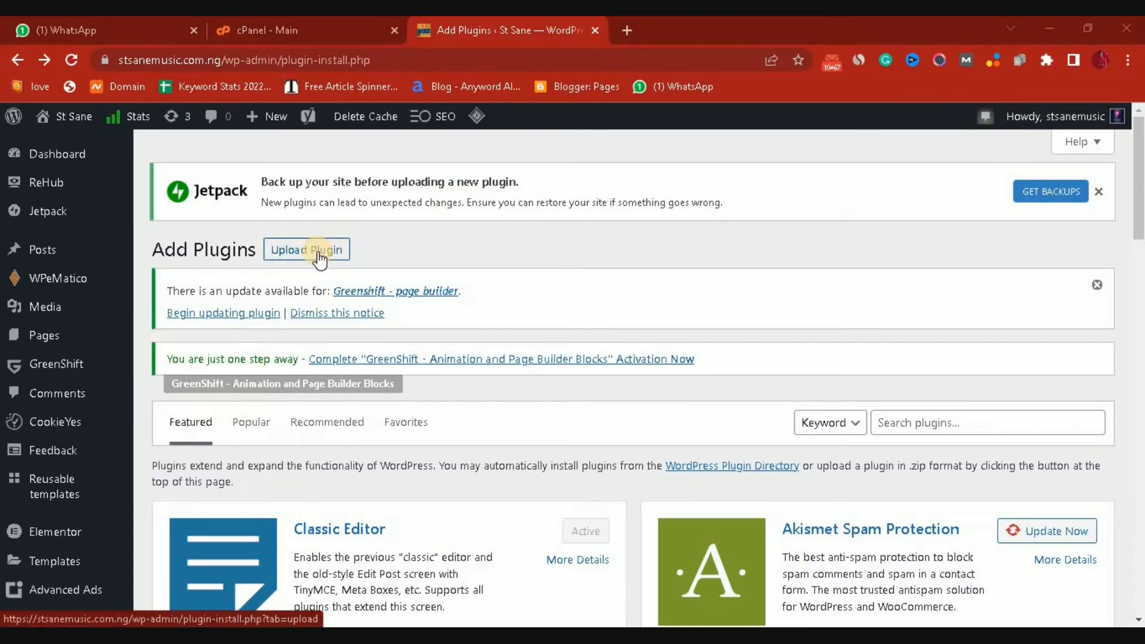
- Attach the Yoast-SEO-Premium-v.18.0 zip as a plugin upload and start Install Now
click(307, 249)
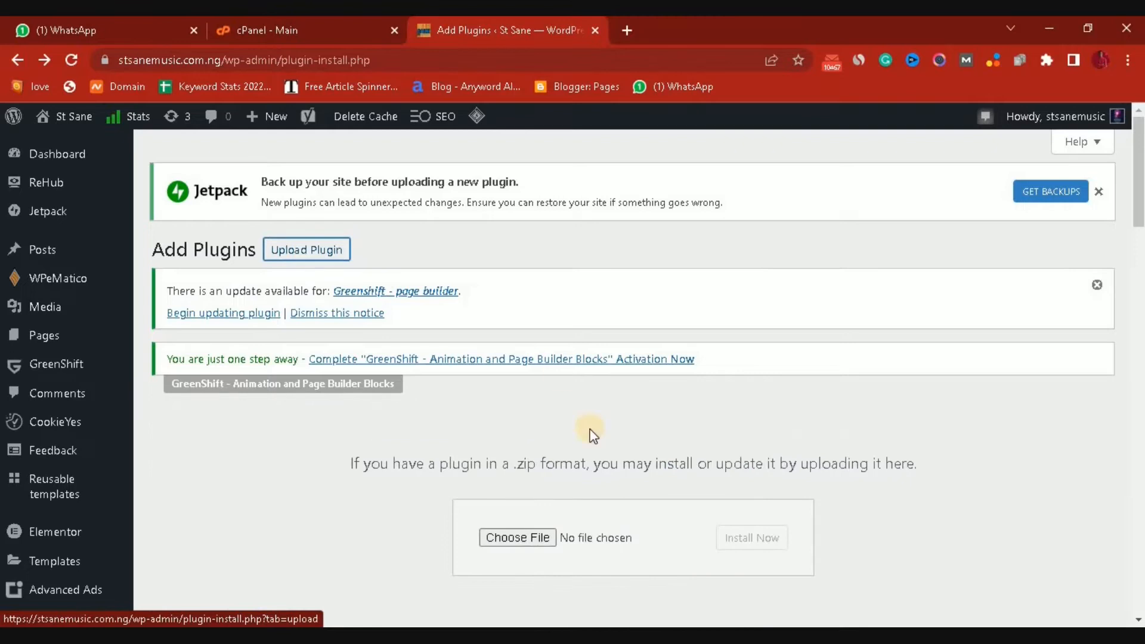
click(516, 539)
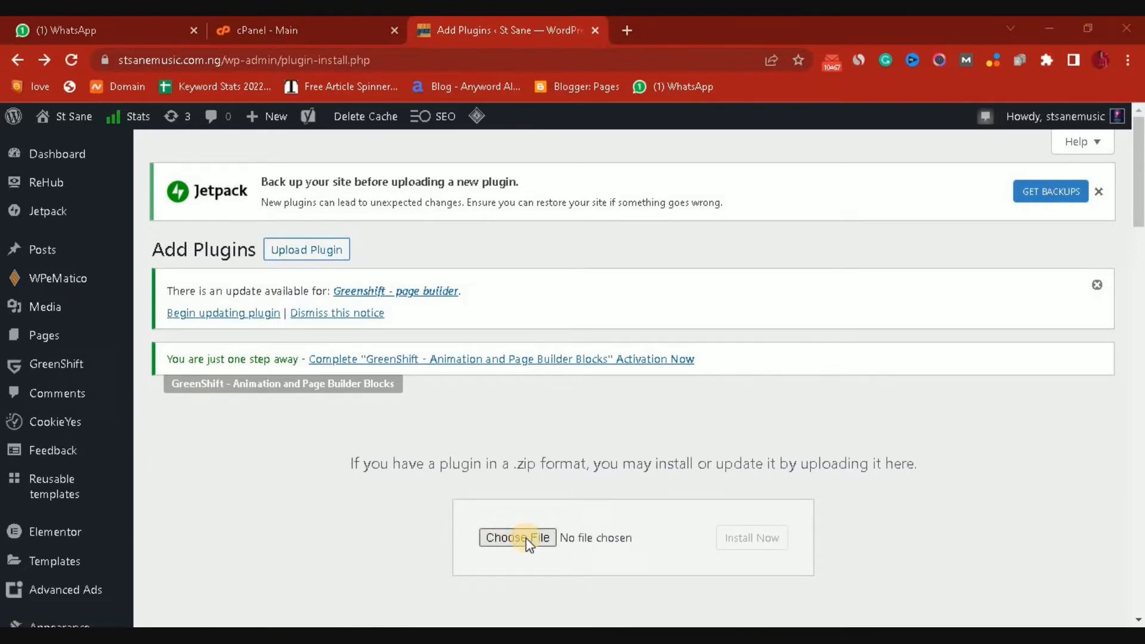
click(516, 538)
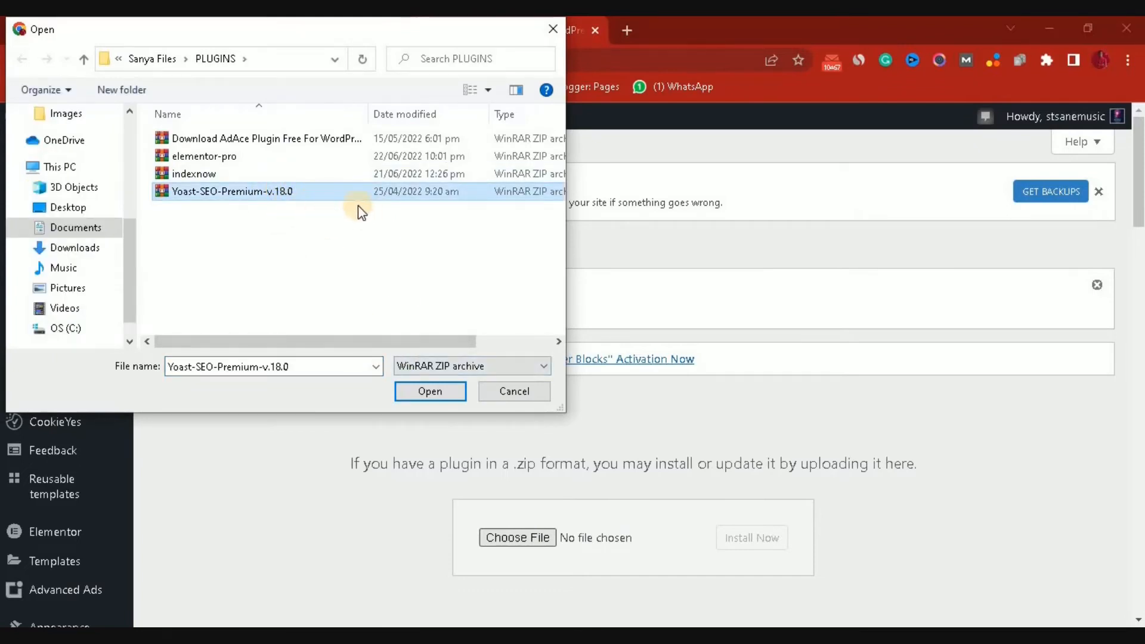
mouse_move(359, 200)
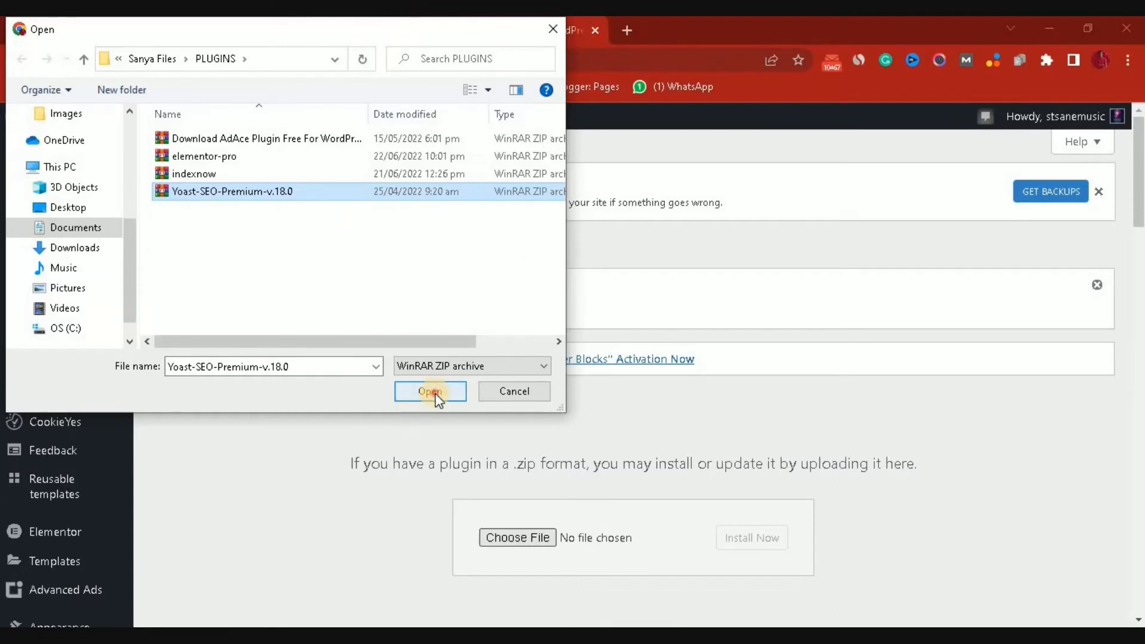
click(430, 391)
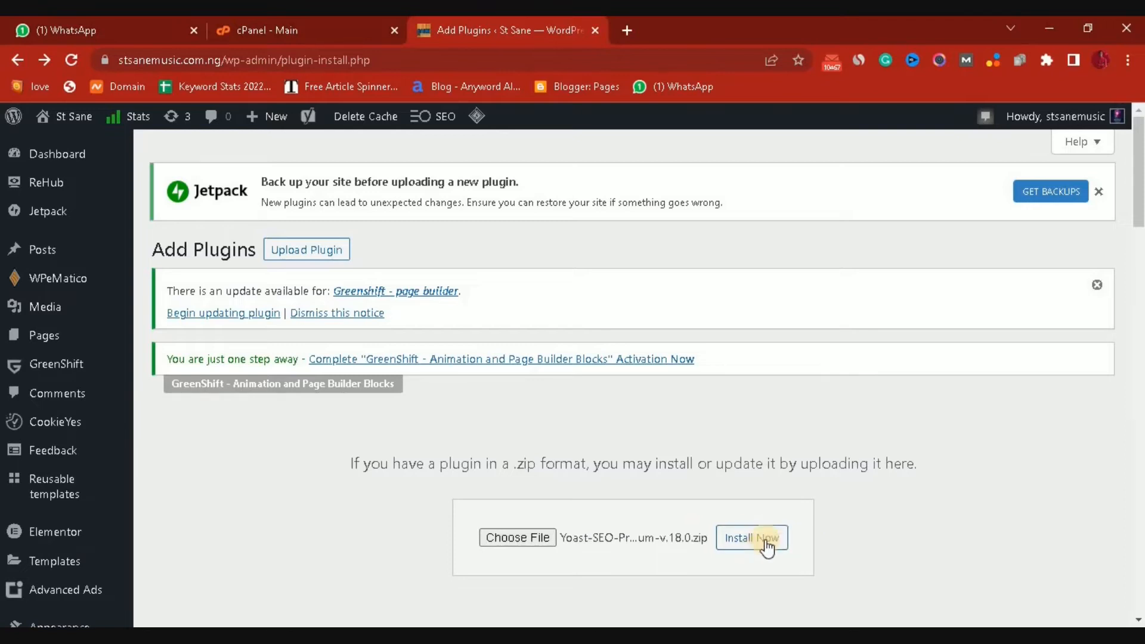
click(751, 538)
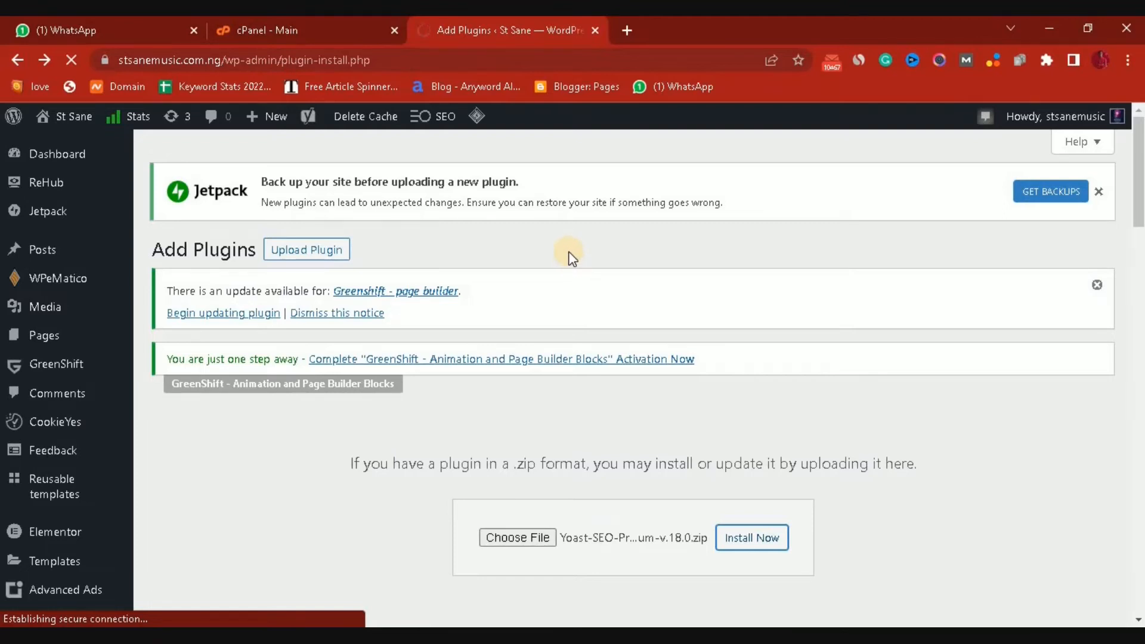
- Let the upload run until WordPress reports the file exceeds upload_max_filesize in php.ini
click(751, 538)
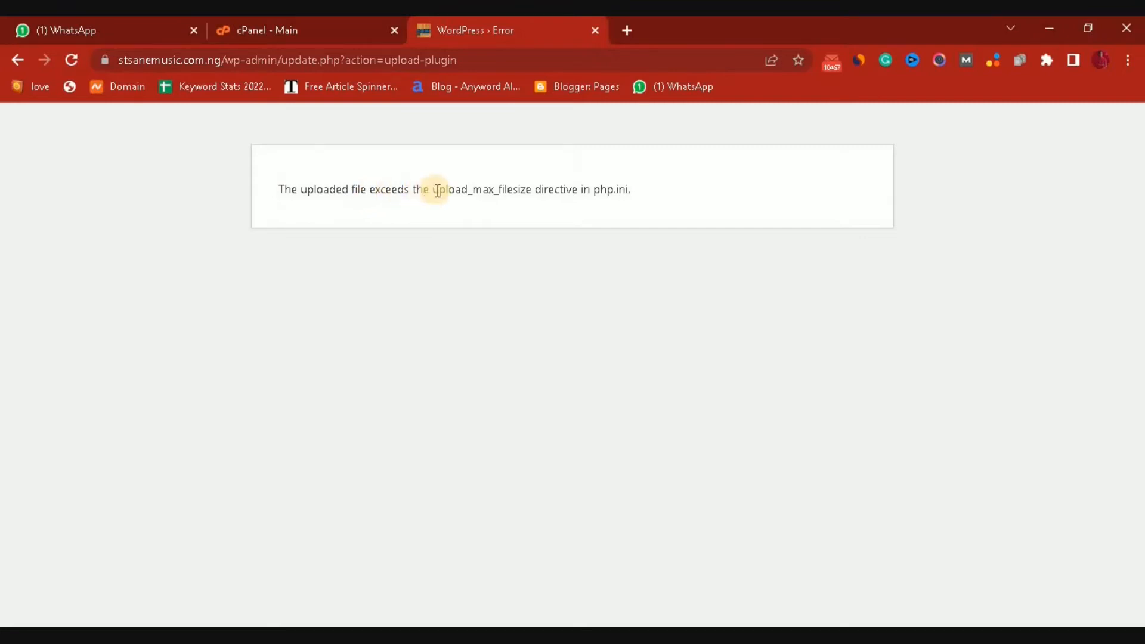
mouse_move(595, 190)
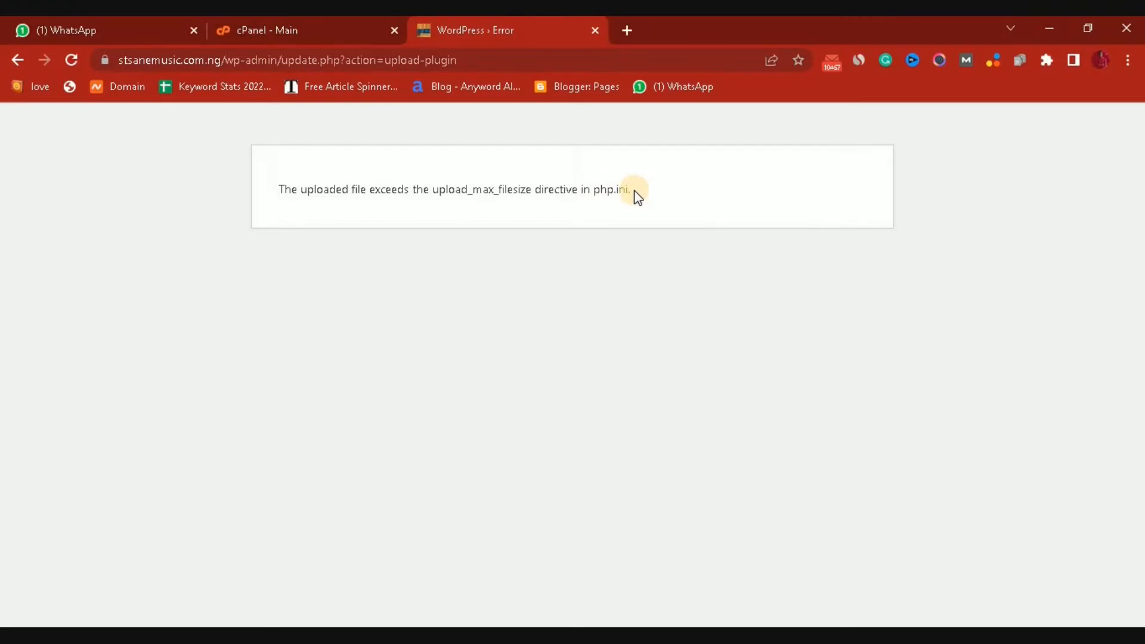
mouse_move(642, 195)
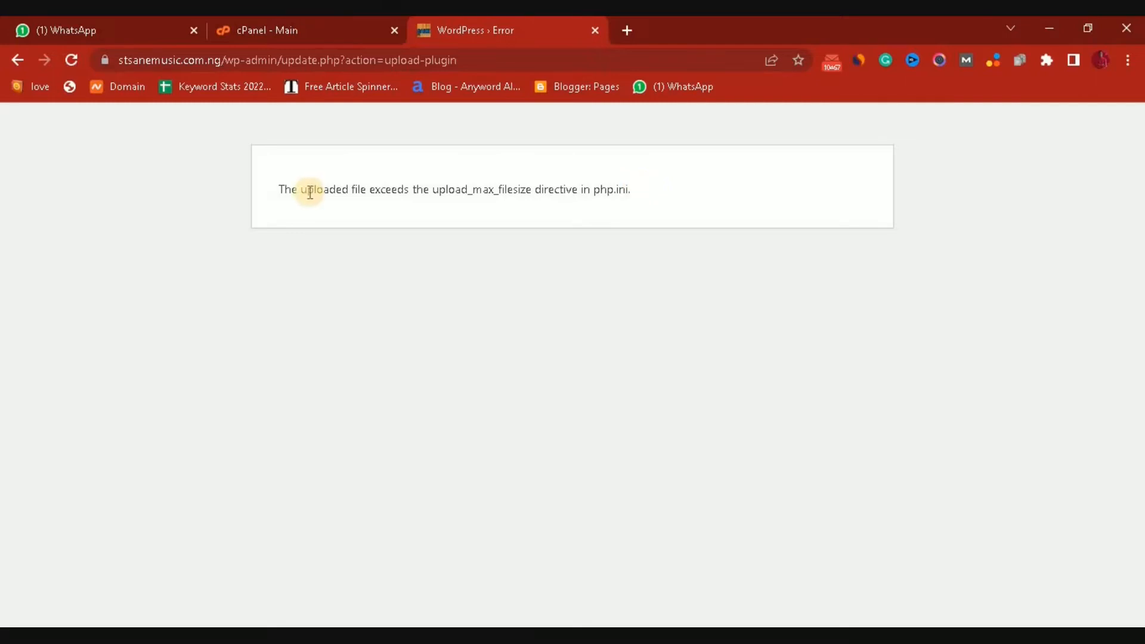
mouse_move(371, 196)
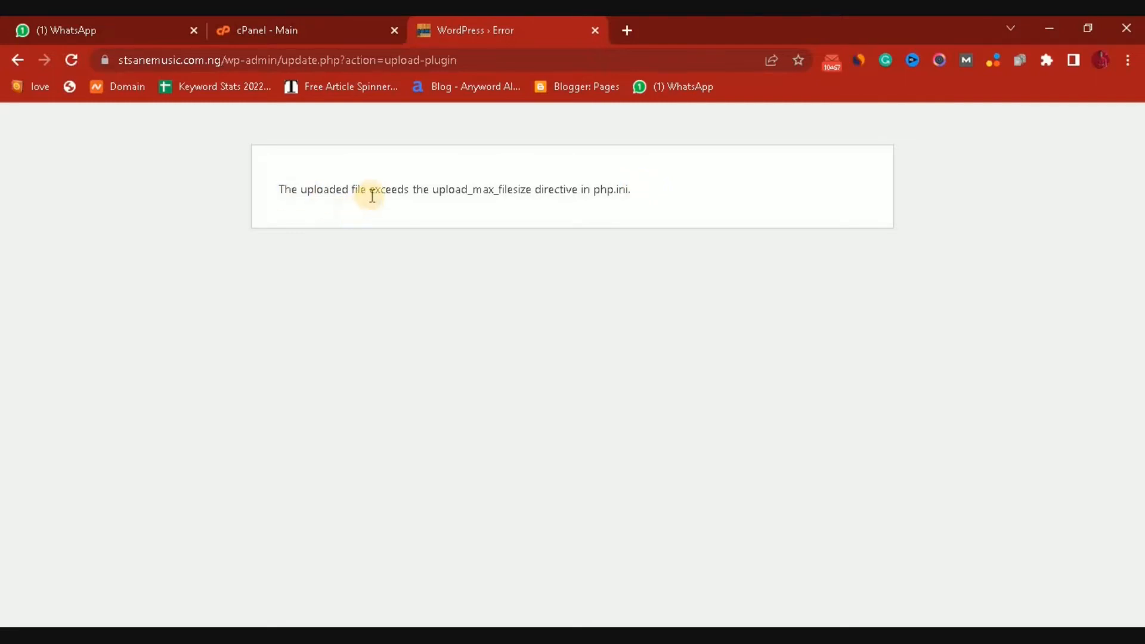
mouse_move(495, 189)
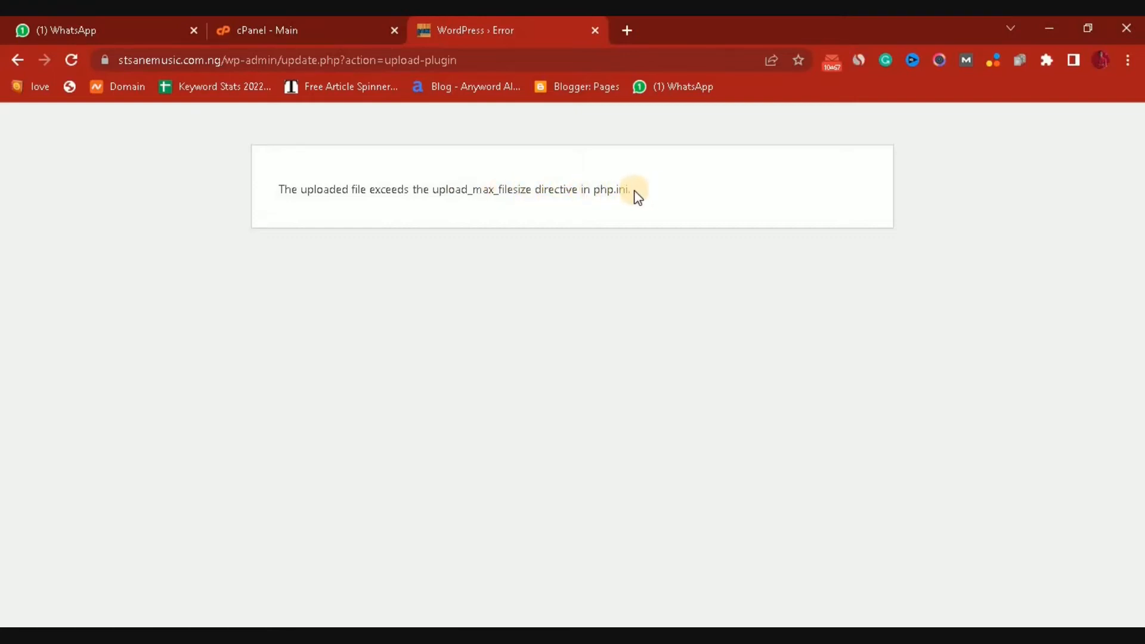
mouse_move(562, 185)
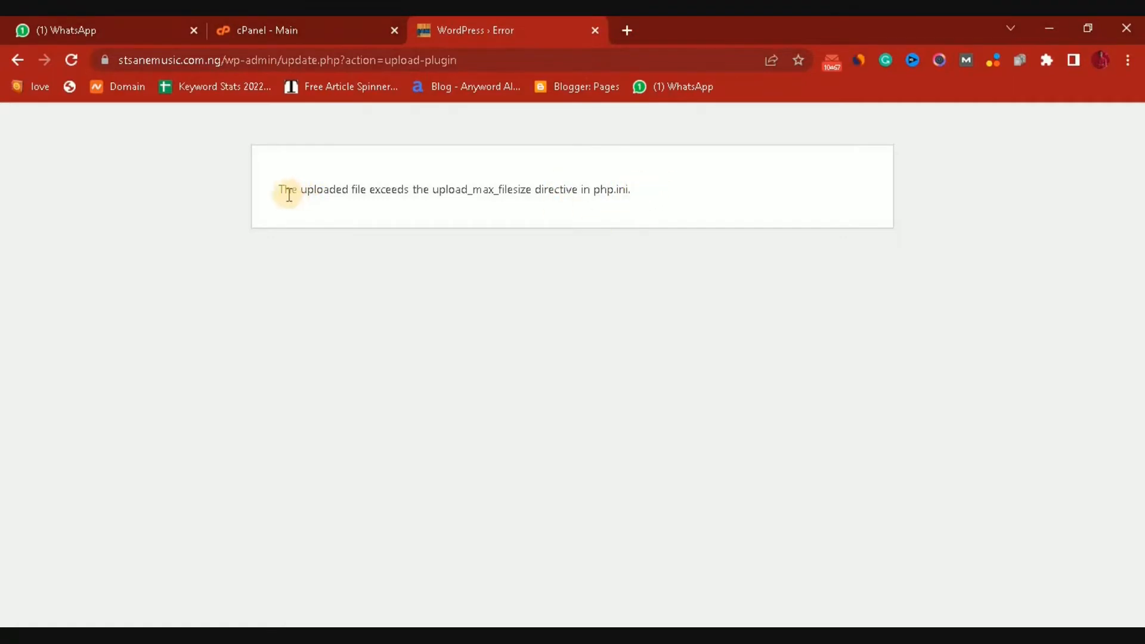
mouse_move(422, 189)
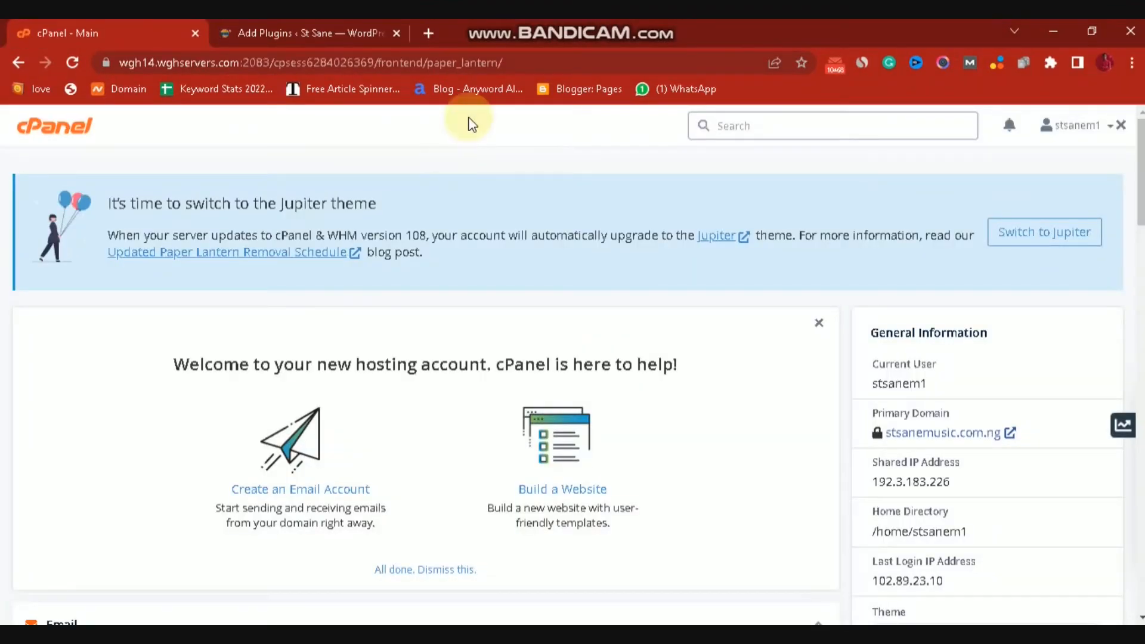
mouse_move(837, 159)
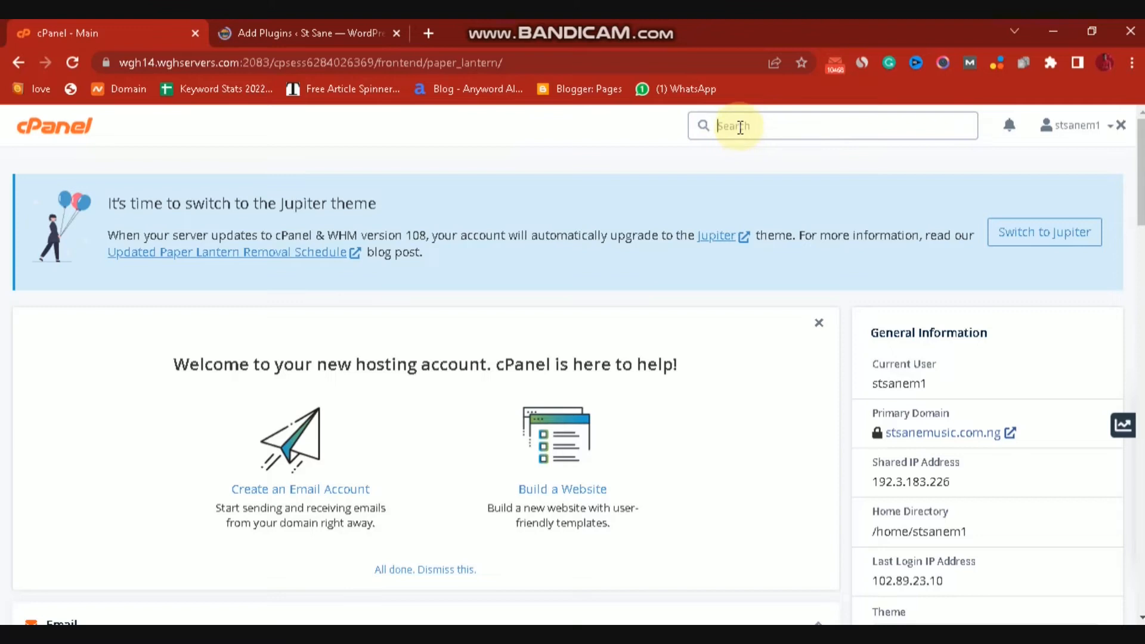
- Search the cPanel dashboard for 'php' and launch the MultiPHP INI Editor
scroll(down, 3)
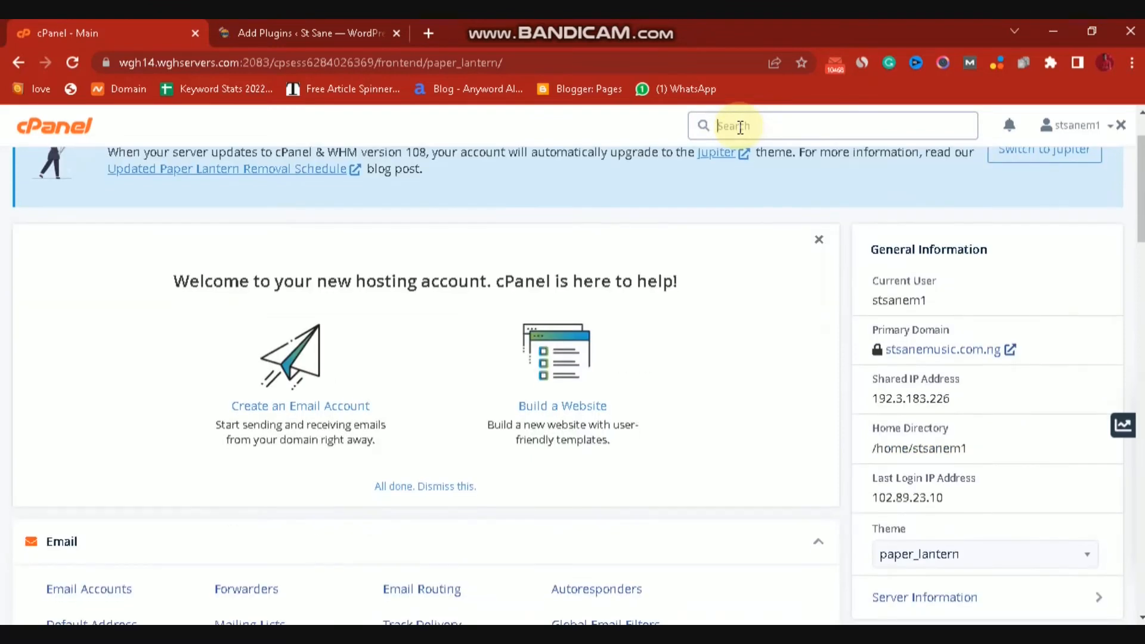
scroll(down, 3)
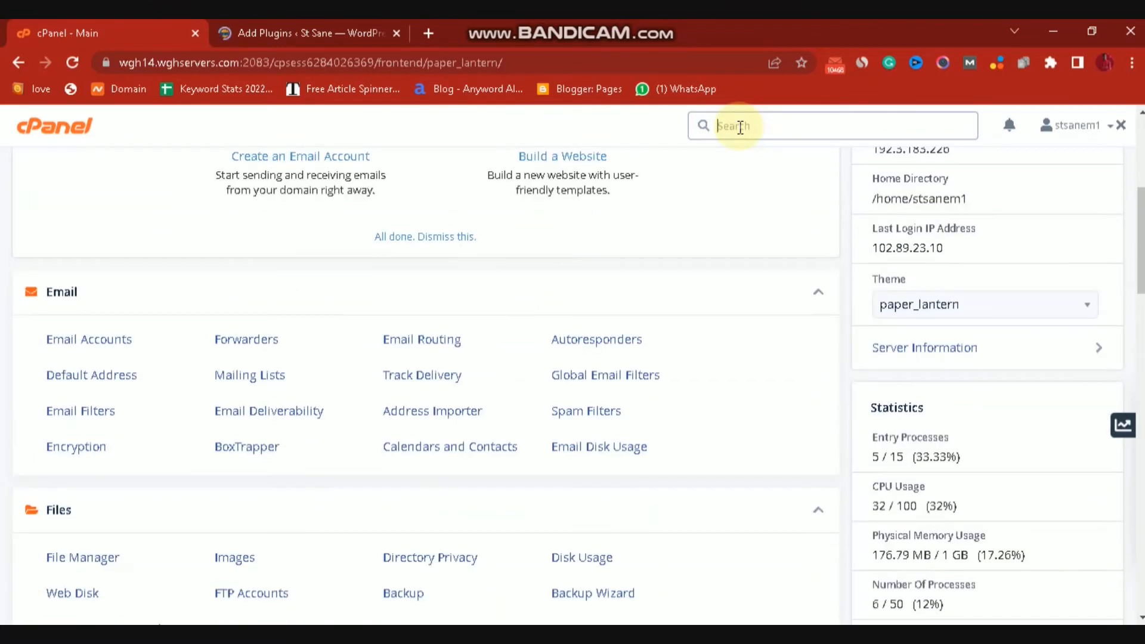
scroll(down, 3)
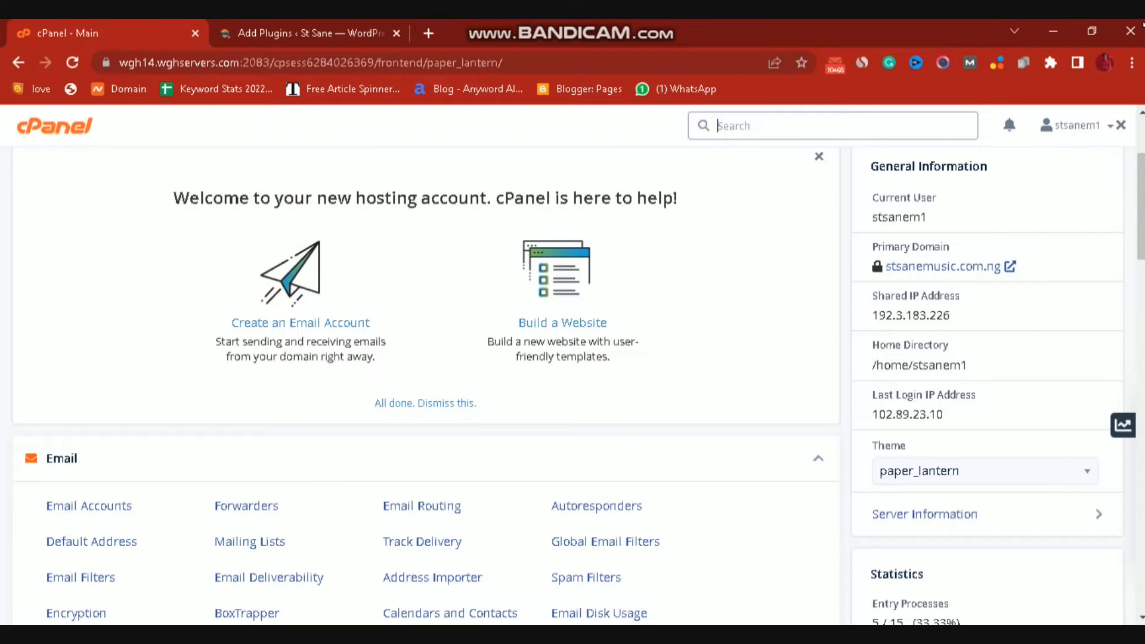
text(php)
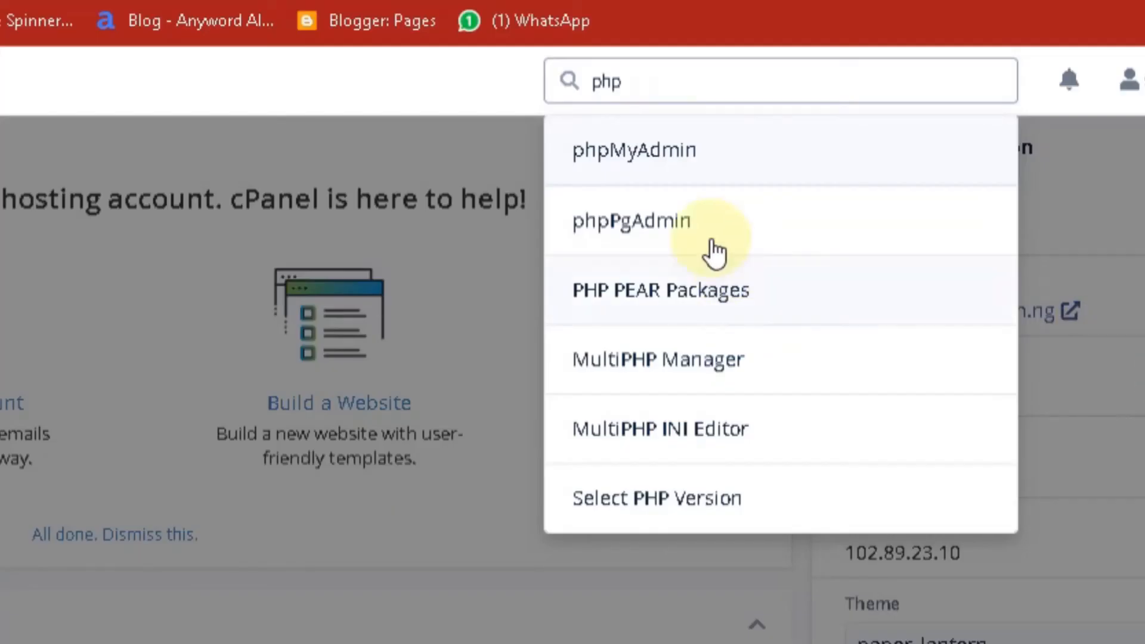
mouse_move(669, 314)
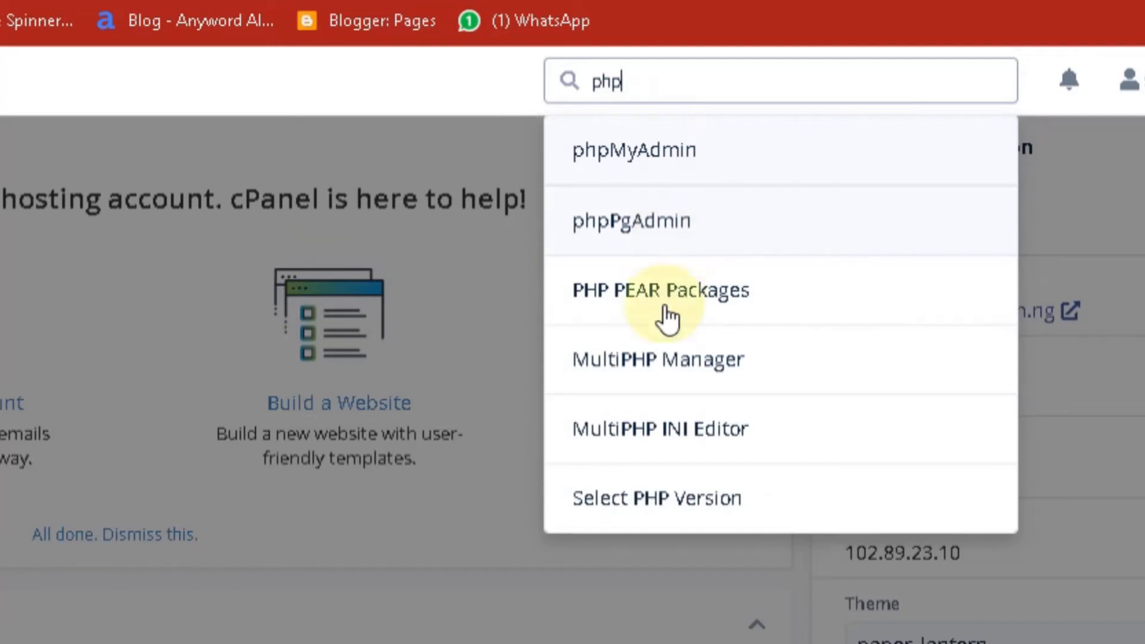
mouse_move(621, 445)
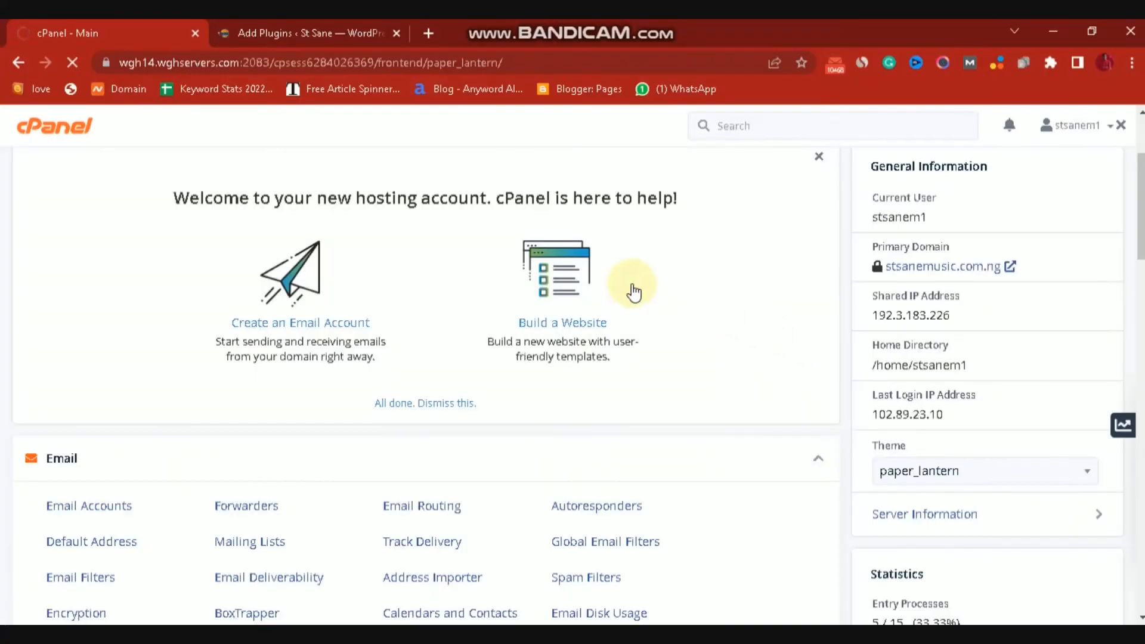
click(633, 289)
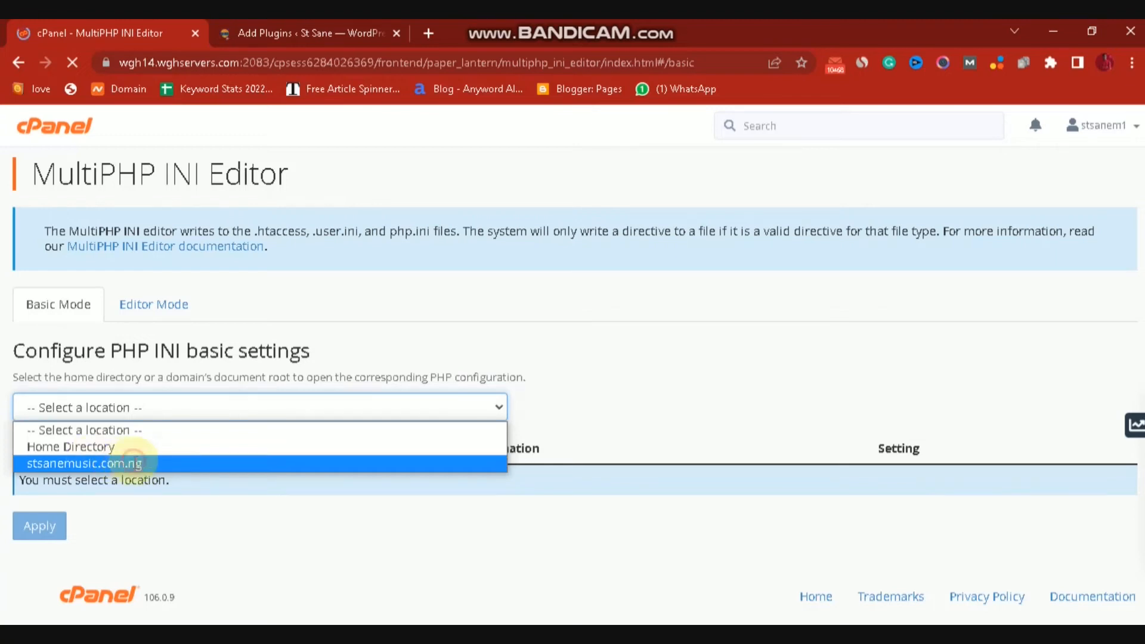
- Load stsanemusic.com.ng's PHP directives and begin editing post_max_size (currently 8)
click(85, 463)
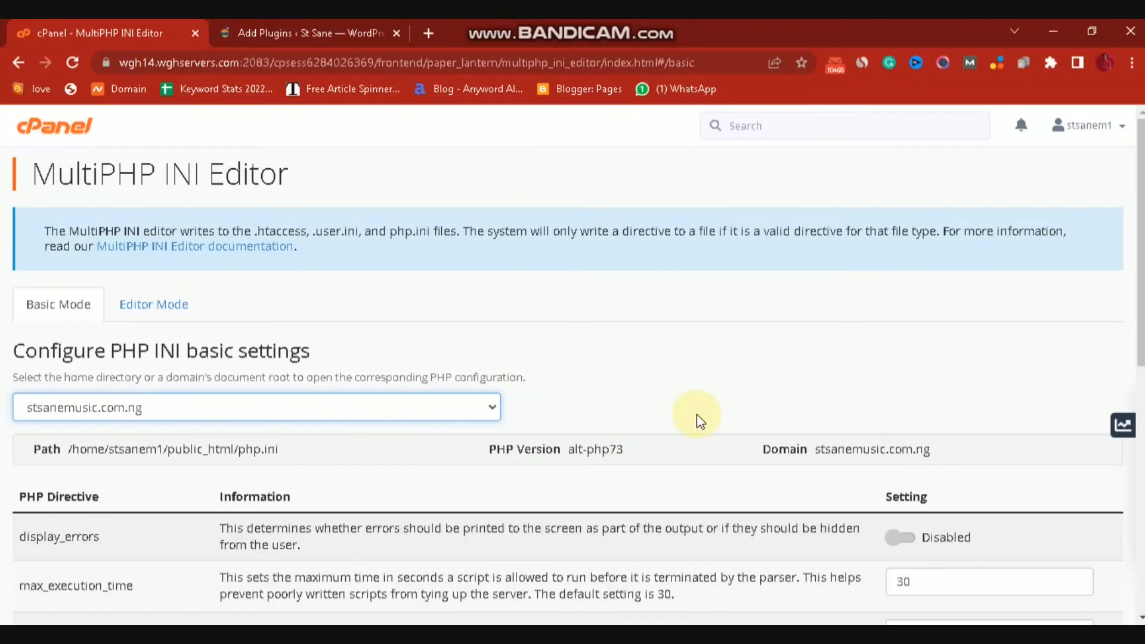
scroll(down, 3)
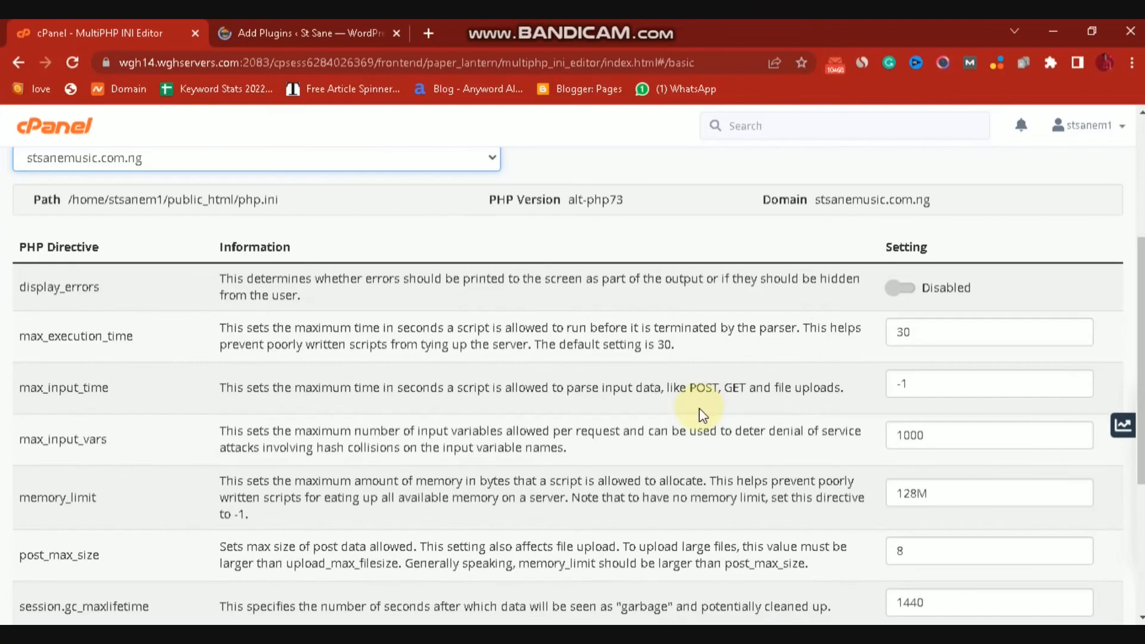
scroll(down, 3)
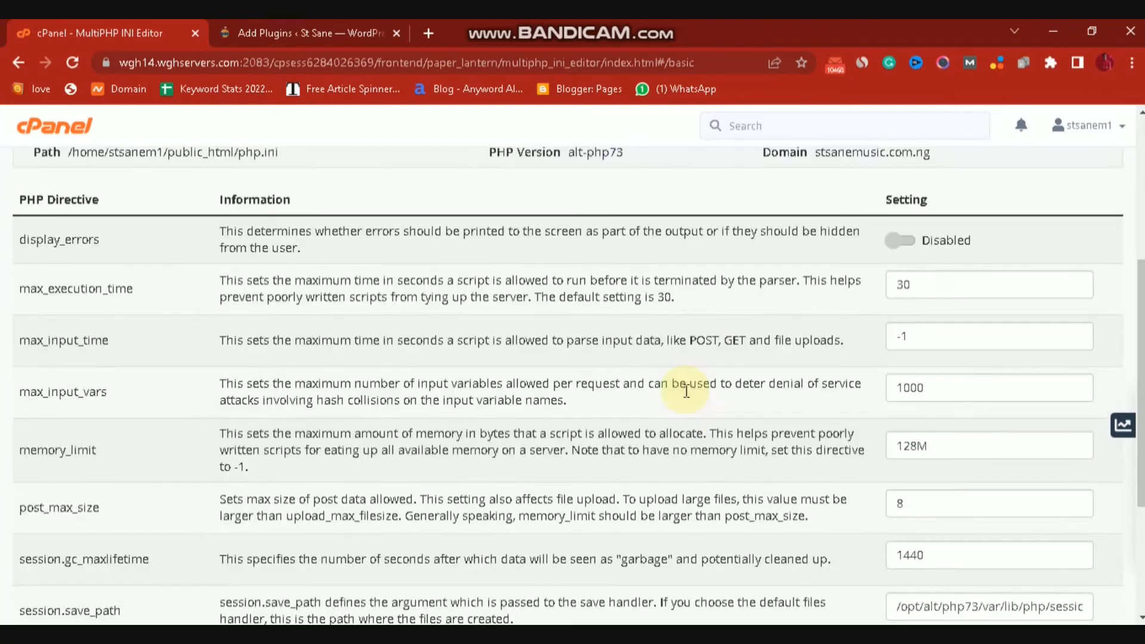
scroll(down, 3)
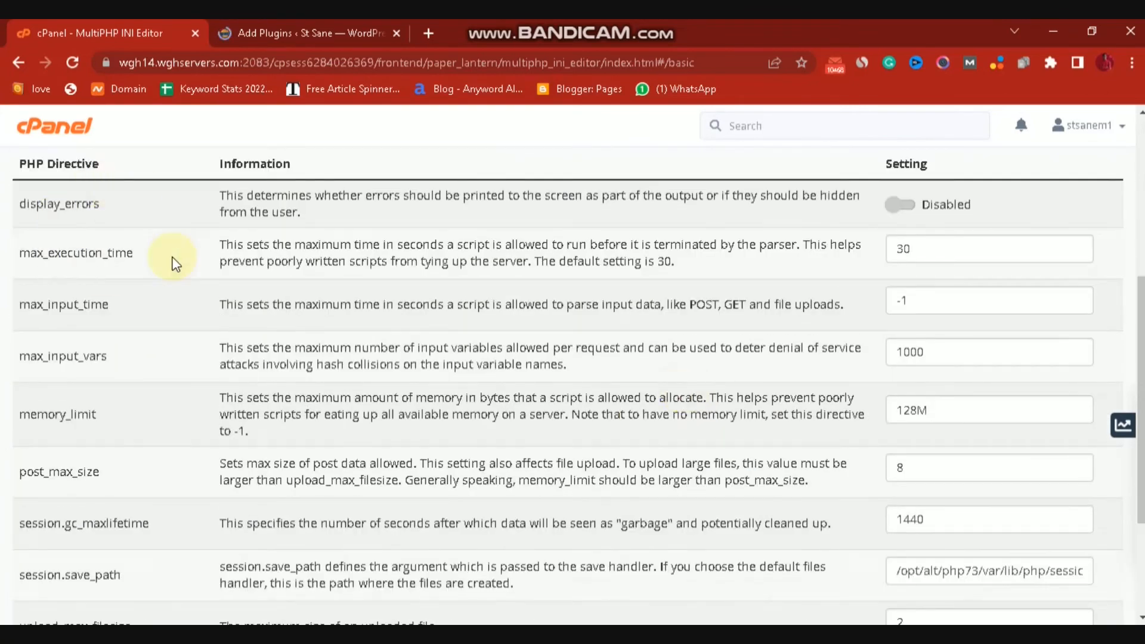
click(988, 248)
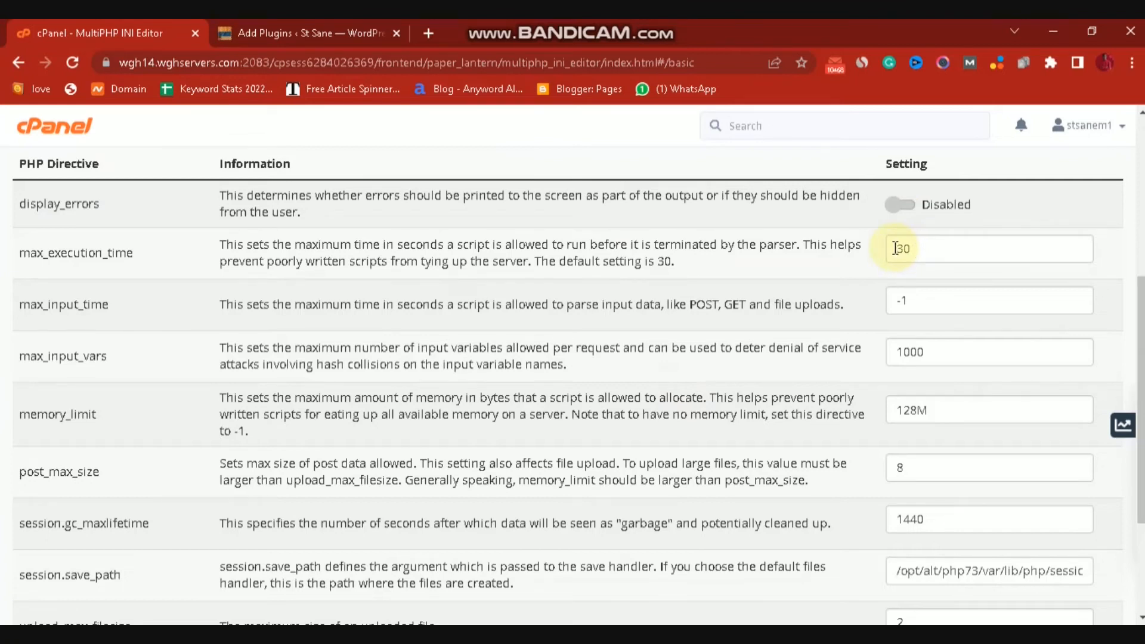
mouse_move(935, 311)
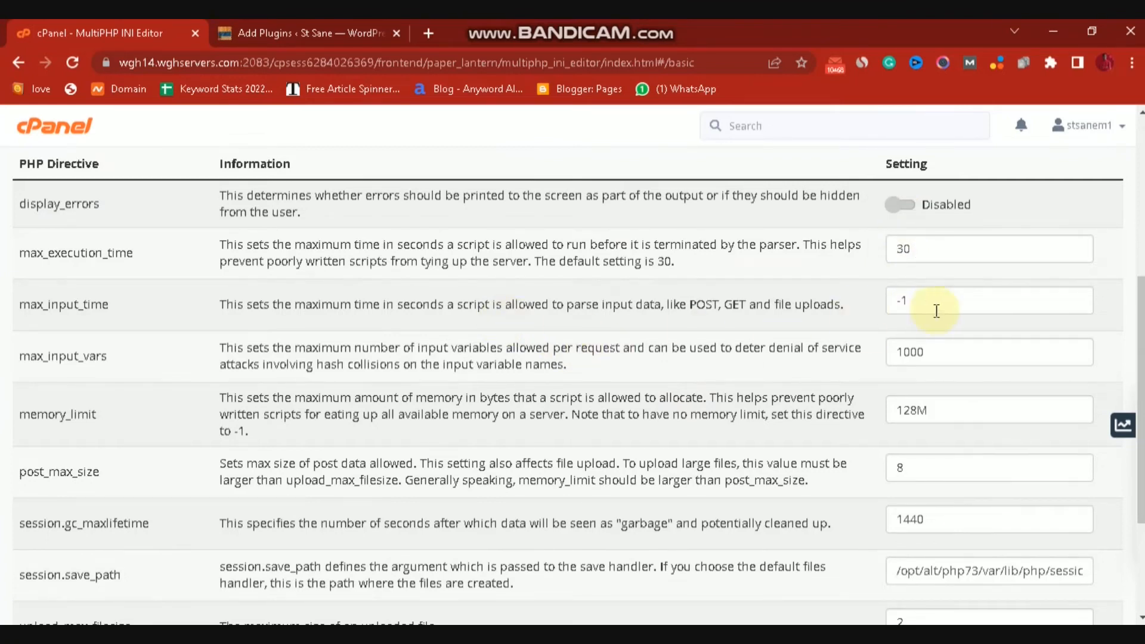
mouse_move(928, 304)
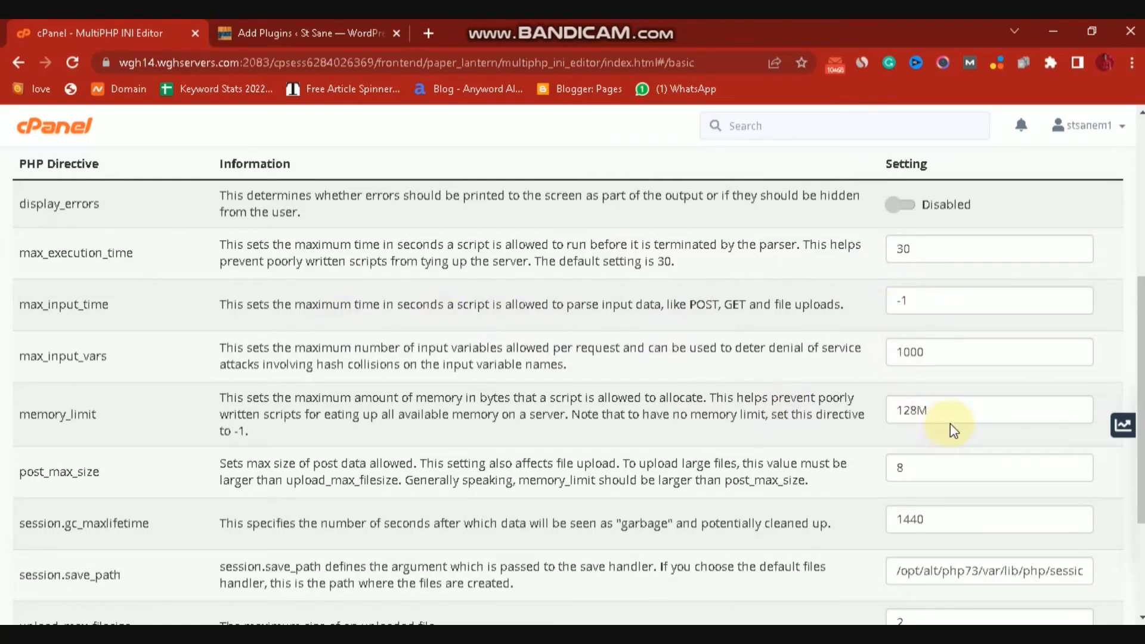
scroll(down, 3)
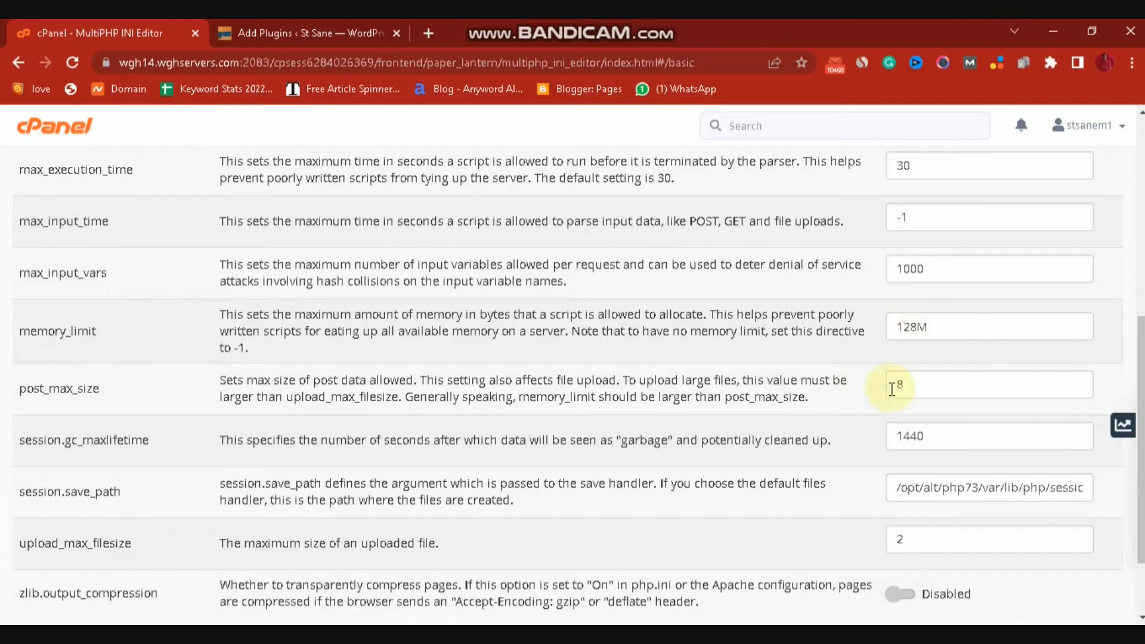
click(990, 385)
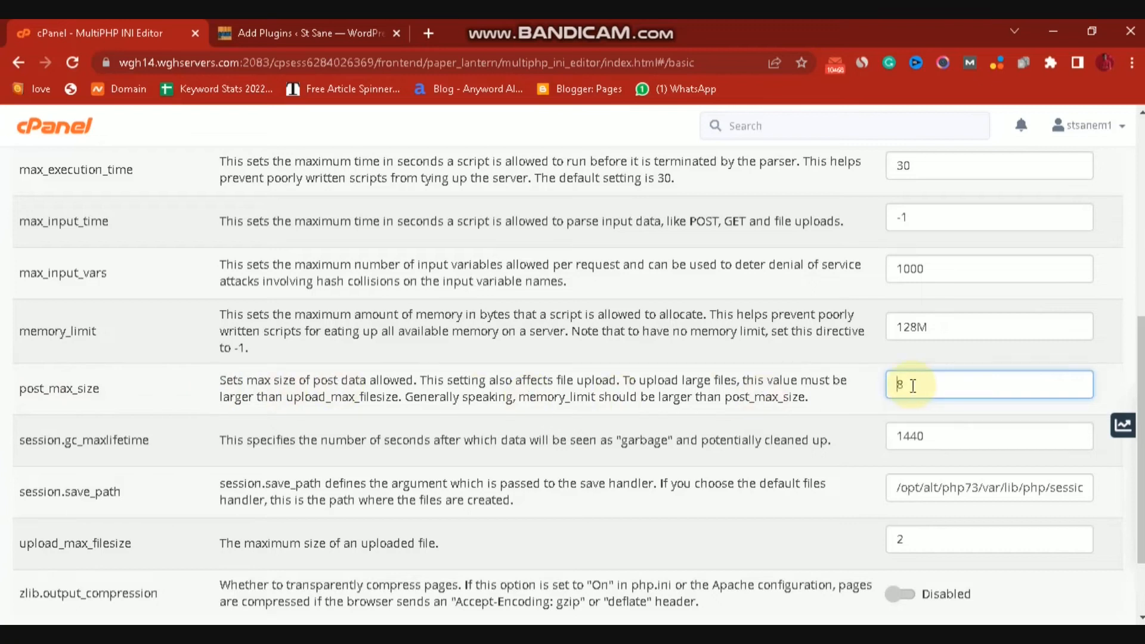
- Set post_max_size and upload_max_filesize to 128, apply the settings, and go back
text(128)
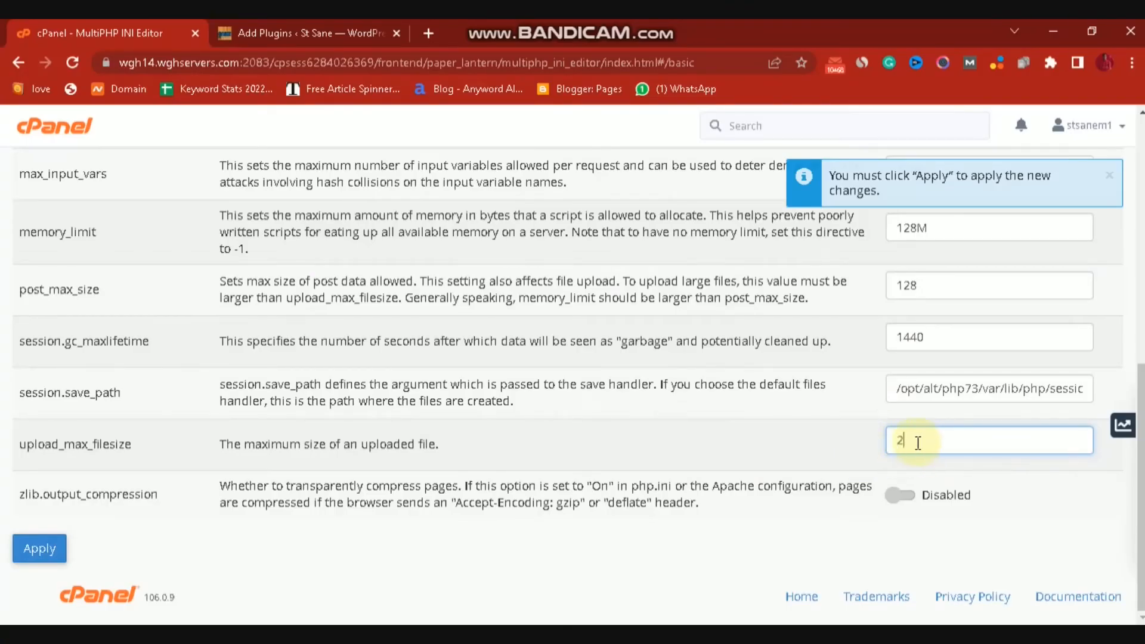
key(Backspace)
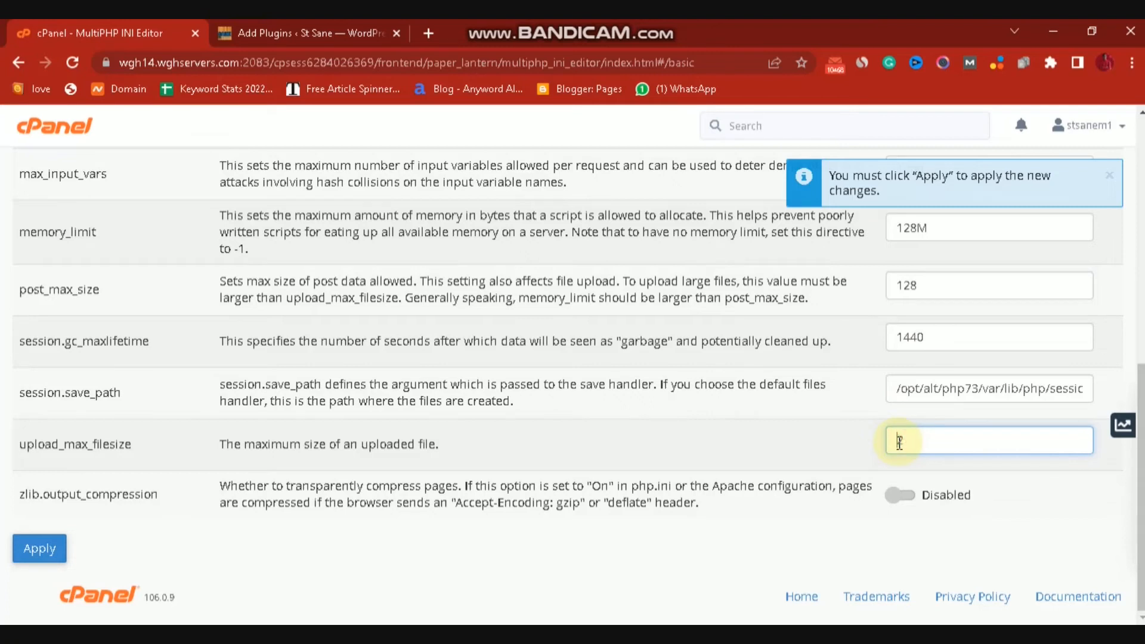
text(128)
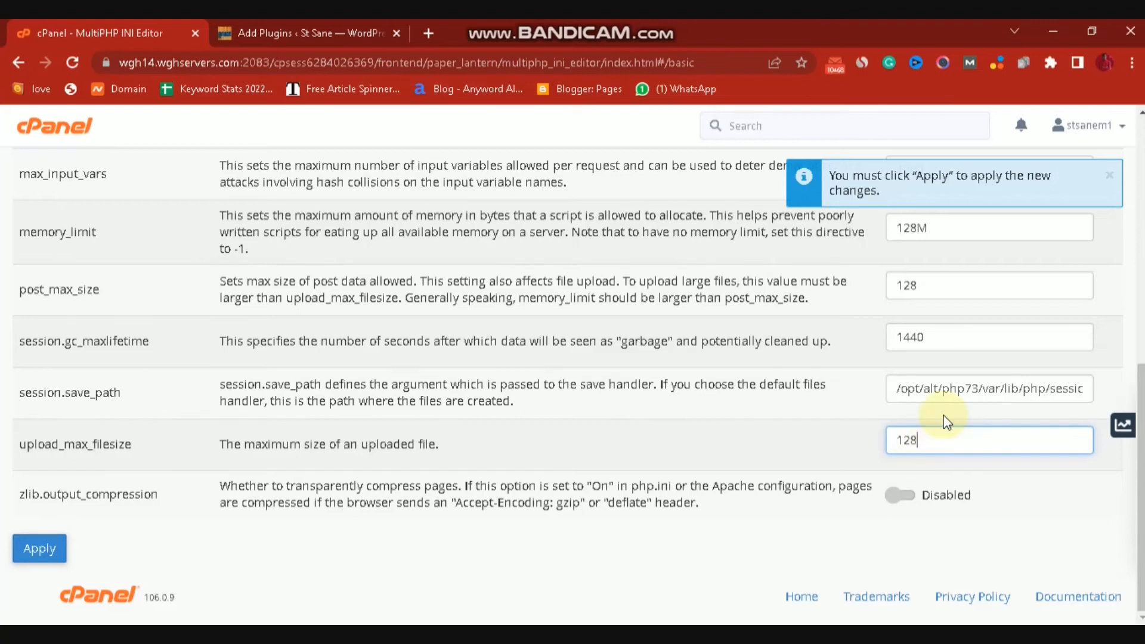
scroll(up, 3)
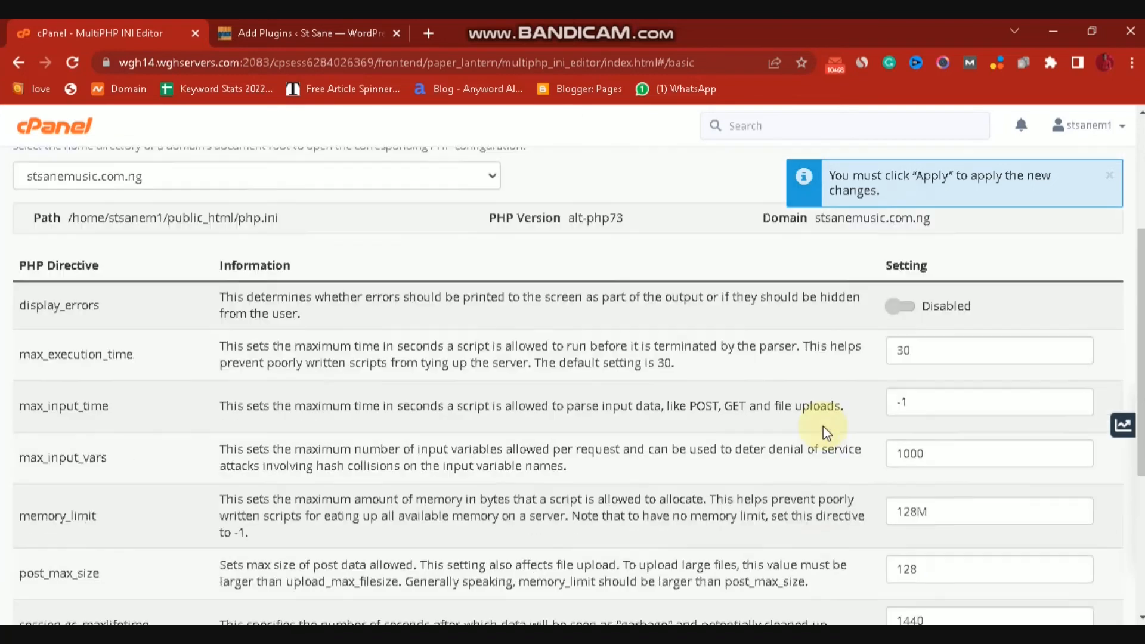
scroll(down, 3)
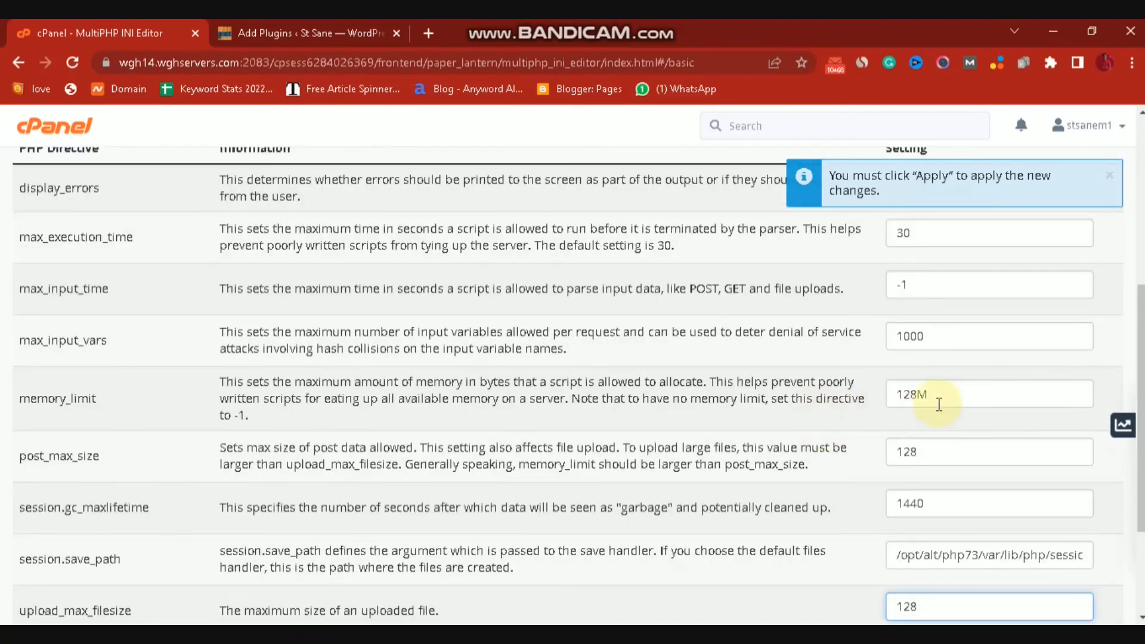
scroll(down, 3)
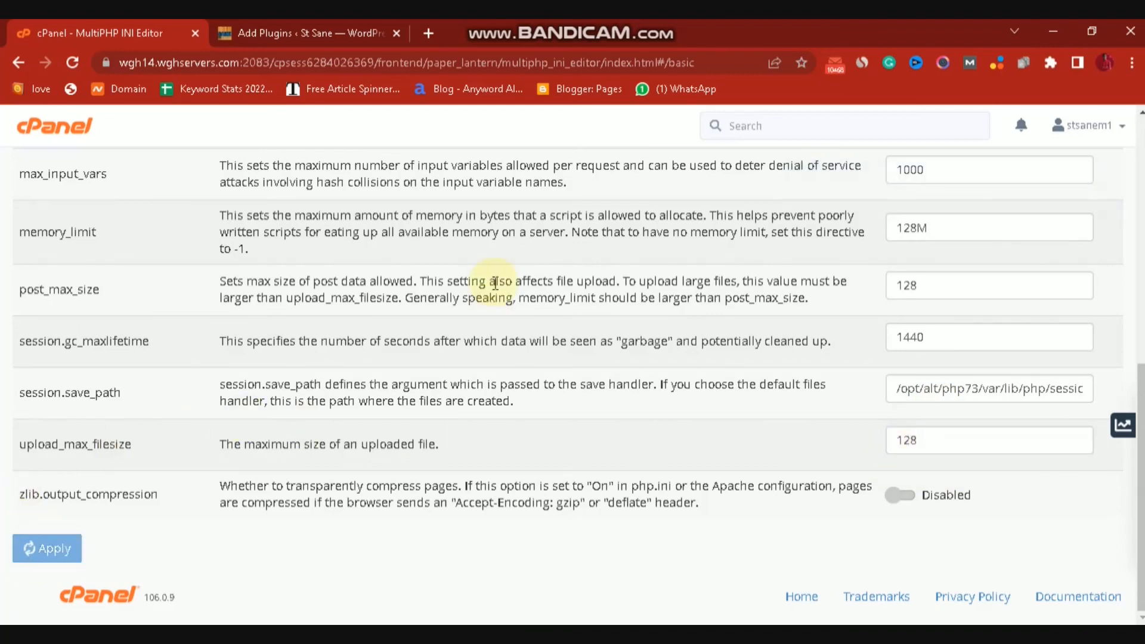
click(47, 549)
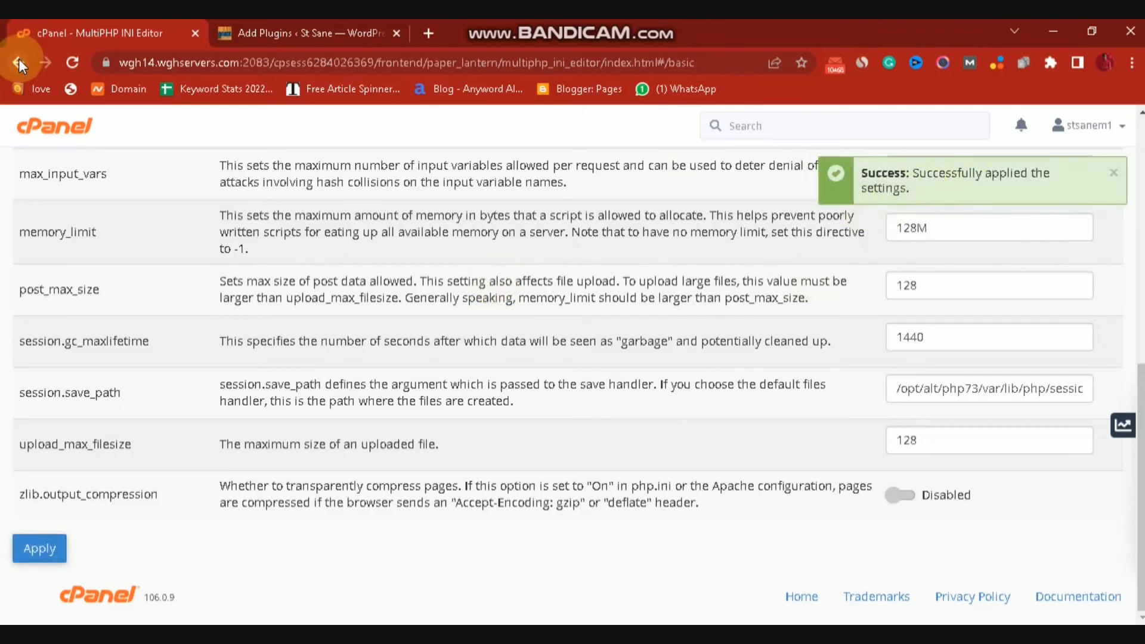
click(19, 62)
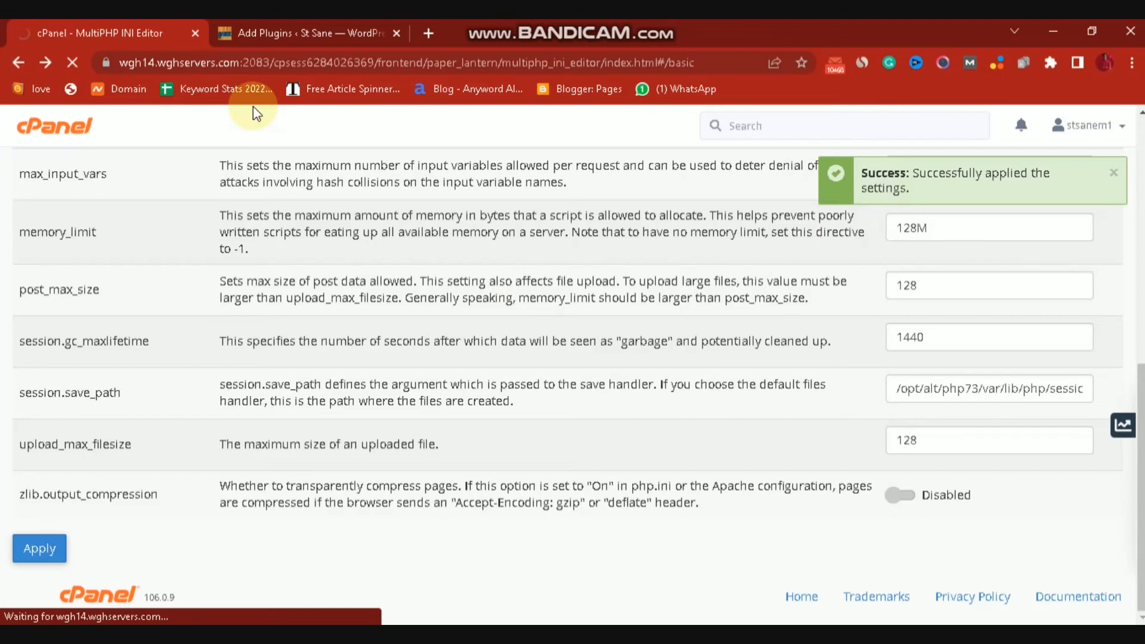